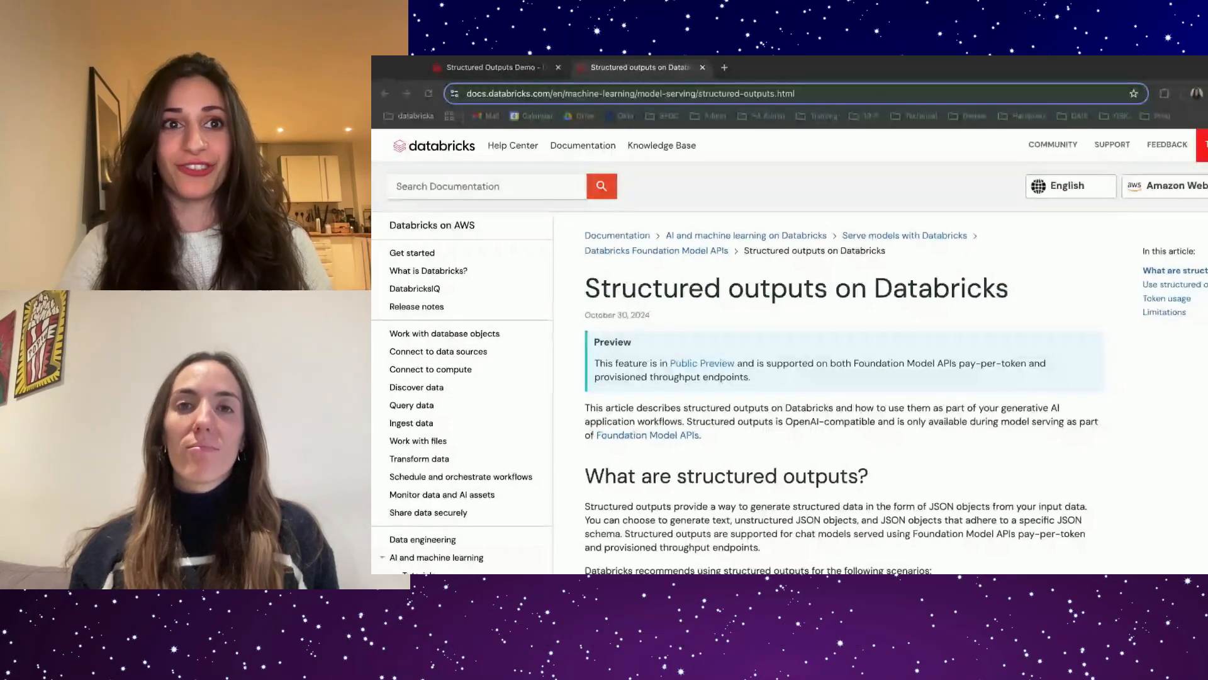
Scroll to the end of the structured outputs docs before returning to the demo notebook.
{"action": "scroll", "scroll_direction": "down", "scroll_amount": 3}
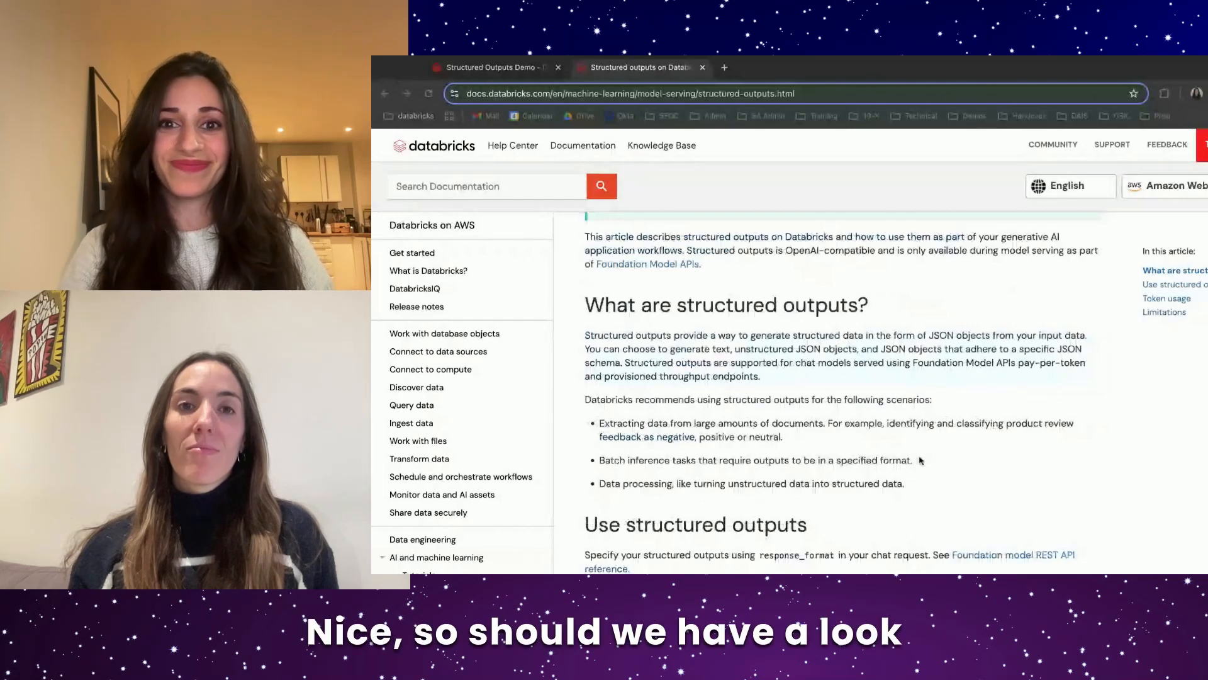
{"action": "scroll", "scroll_direction": "down", "scroll_amount": 3}
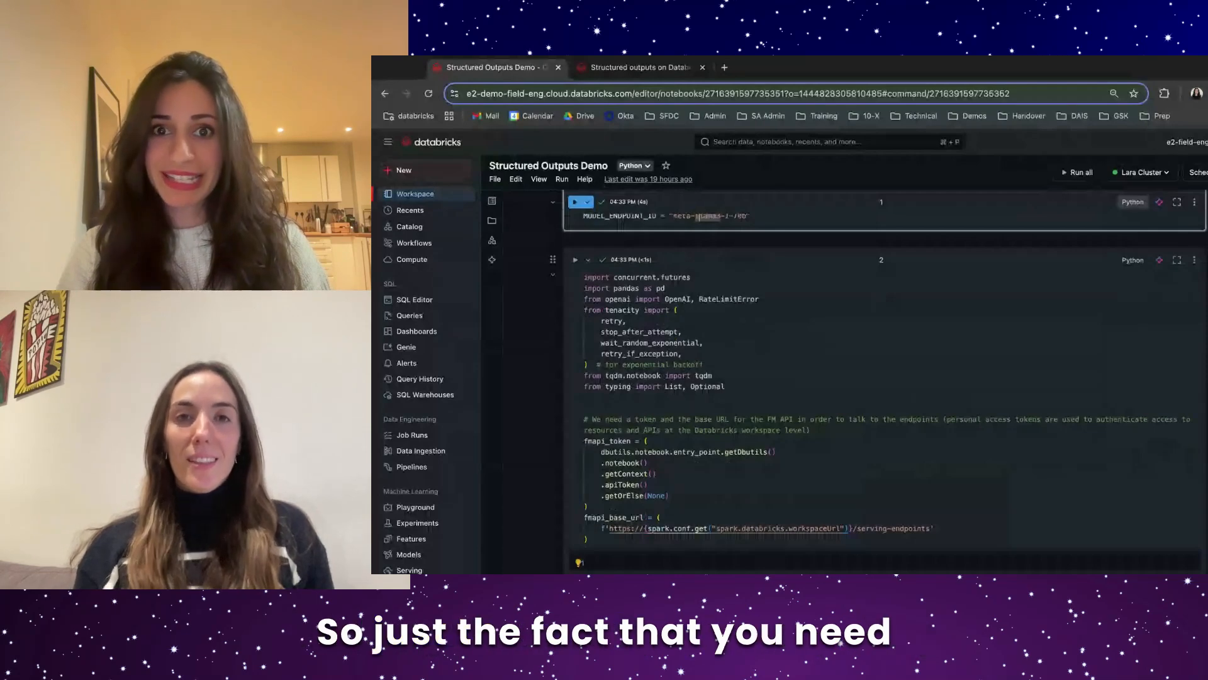
Scroll to cell 4 with the OpenAI client and the JSON schema for title, authors, abstract and keywords.
{"action": "scroll", "scroll_direction": "down", "scroll_amount": 3}
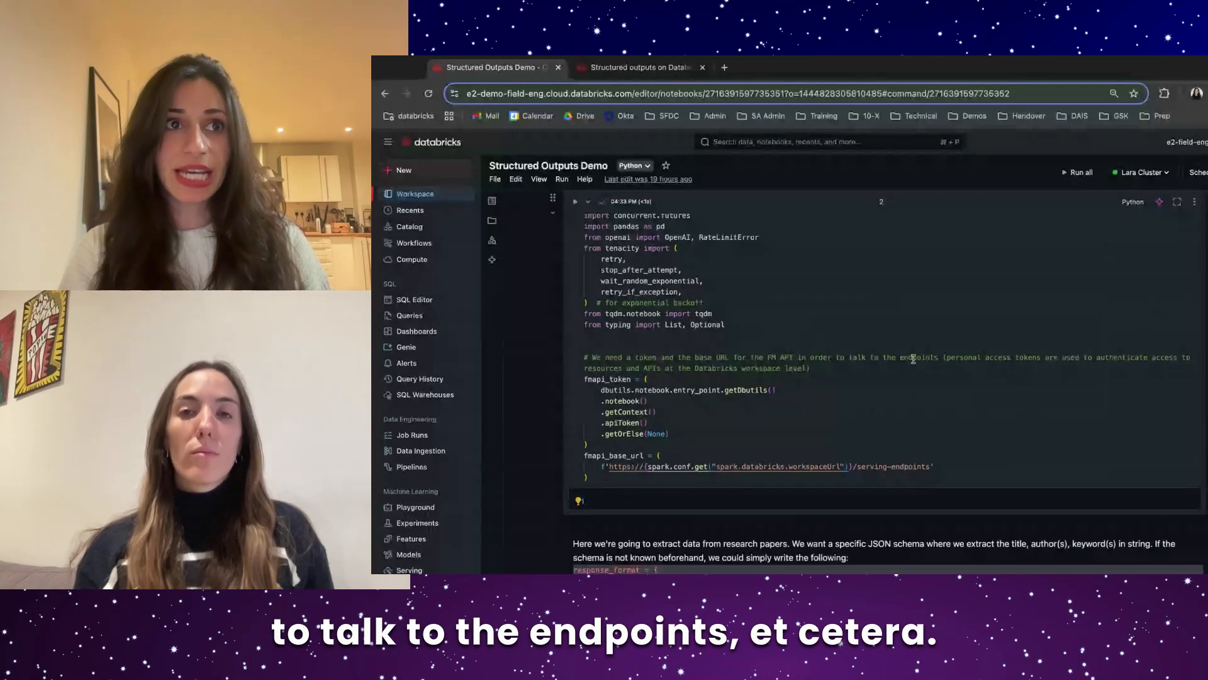
{"action": "scroll", "scroll_direction": "down", "scroll_amount": 3}
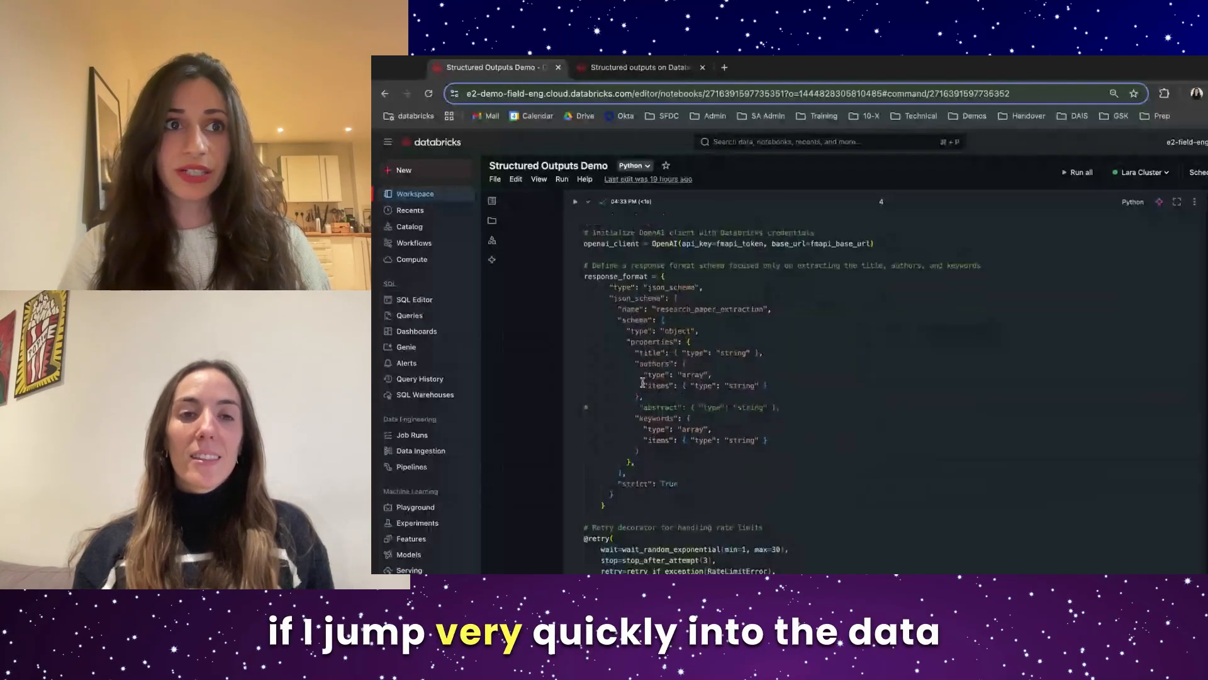
Scroll through cell 4 to the chat_args dictionary setting "response_format": response_format.
{"action": "scroll", "scroll_direction": "down", "scroll_amount": 3}
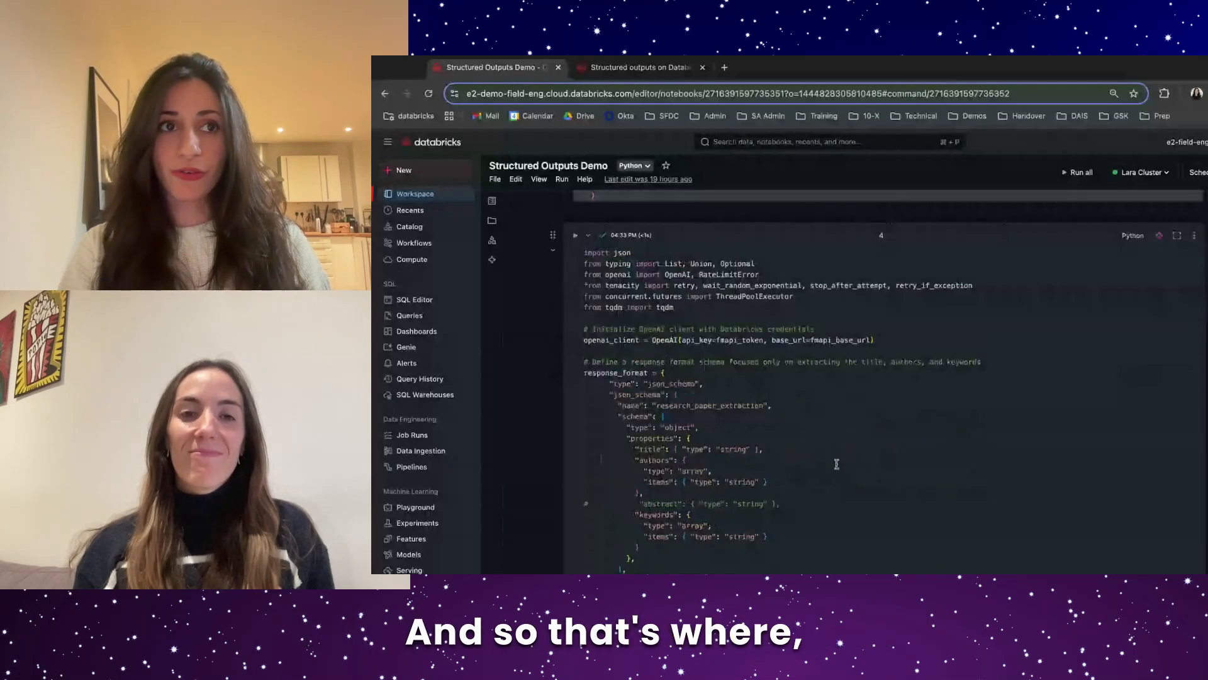
{"action": "scroll", "scroll_direction": "down", "scroll_amount": 3}
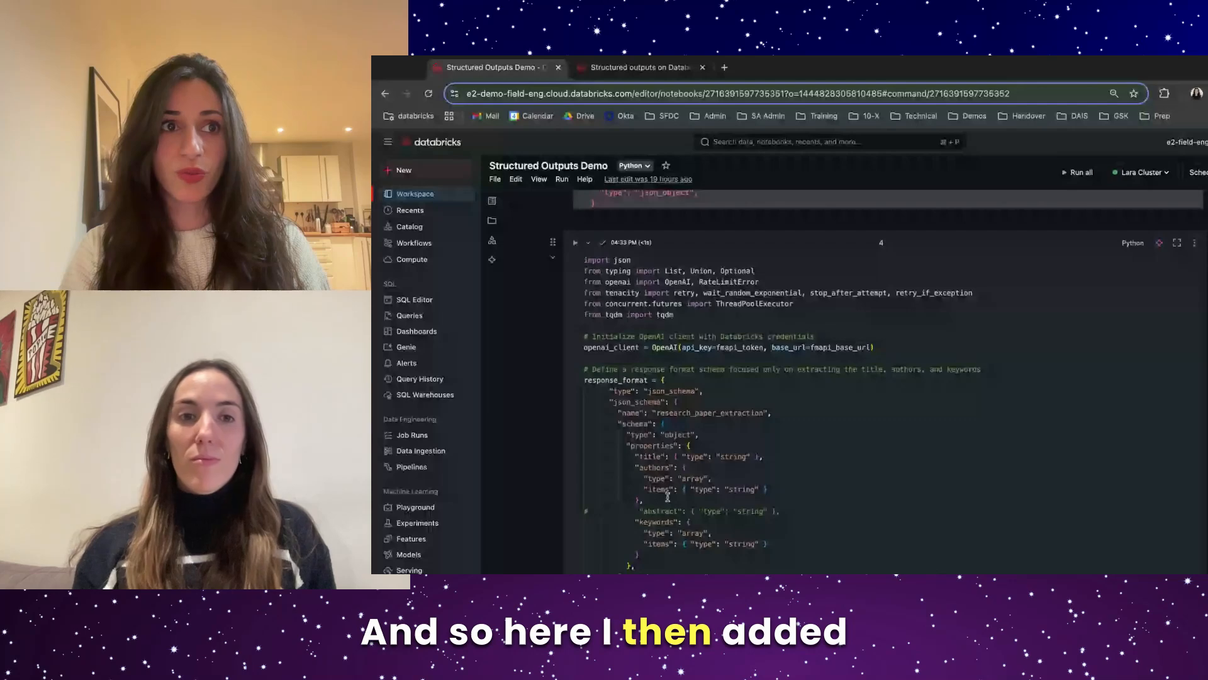
{"action": "scroll", "scroll_direction": "down", "scroll_amount": 3}
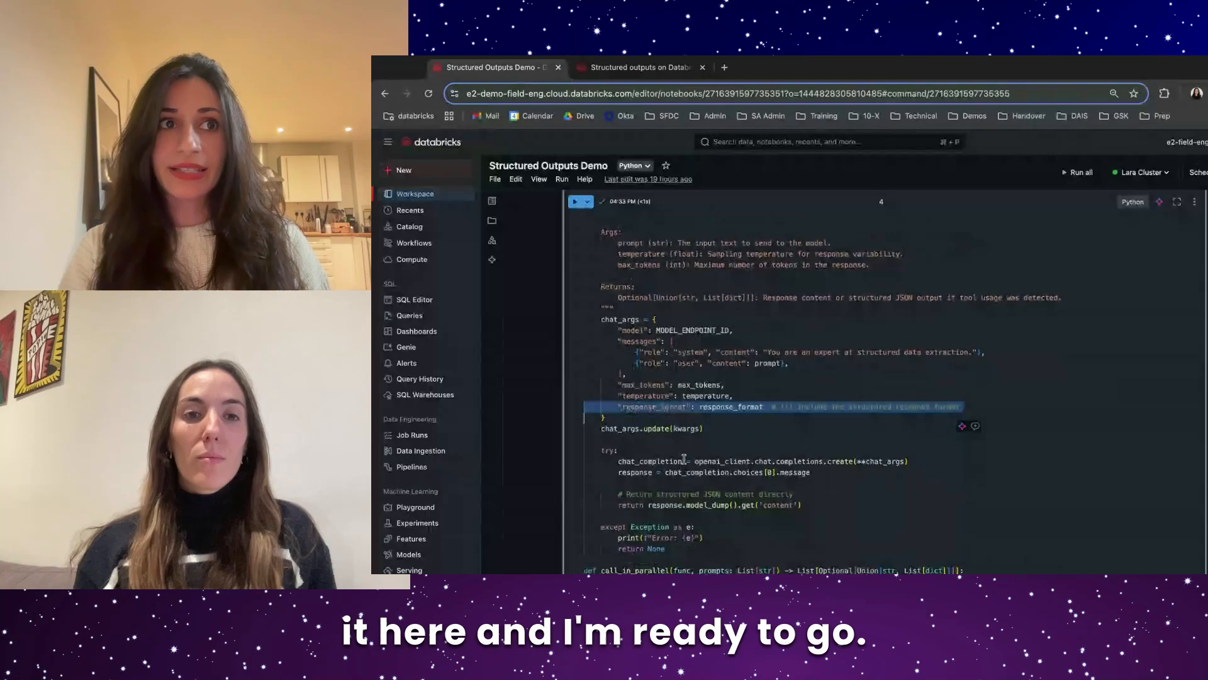
Scroll to cell 6 reading the Unity Catalog research papers table and displaying clean_df.
{"action": "scroll", "scroll_direction": "down", "scroll_amount": 3}
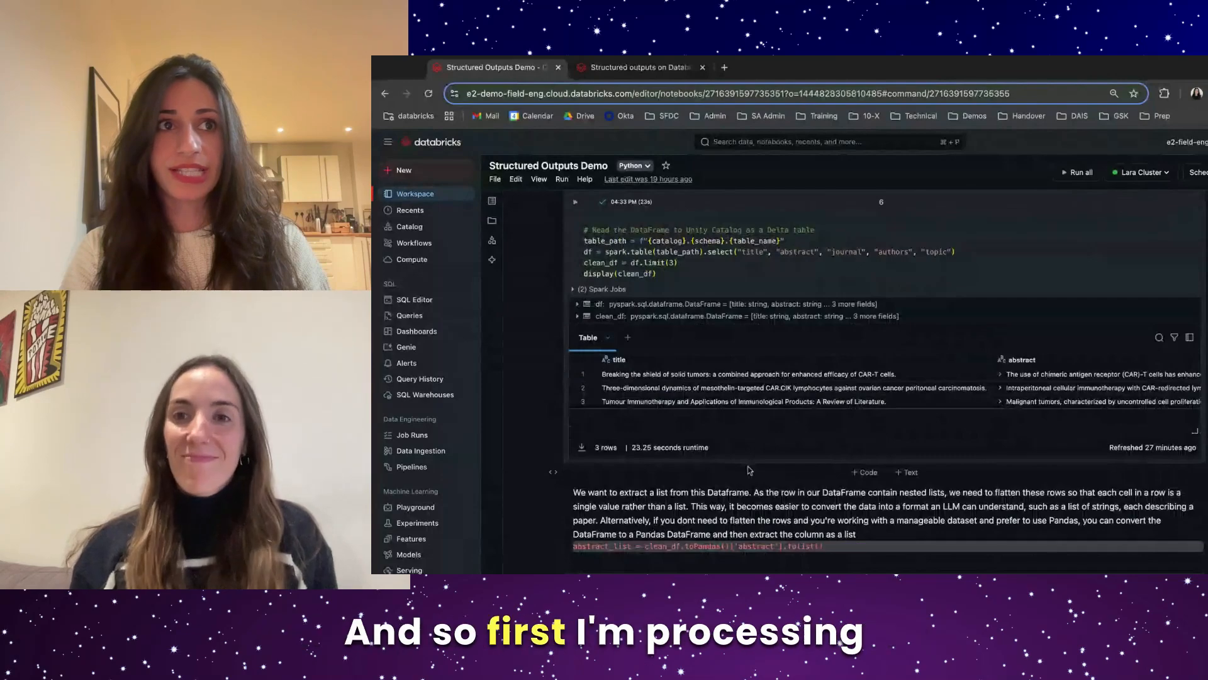
Scroll to cell 8 and its data_list output of one combined string per paper from flatten_row.
{"action": "scroll", "scroll_direction": "down", "scroll_amount": 3}
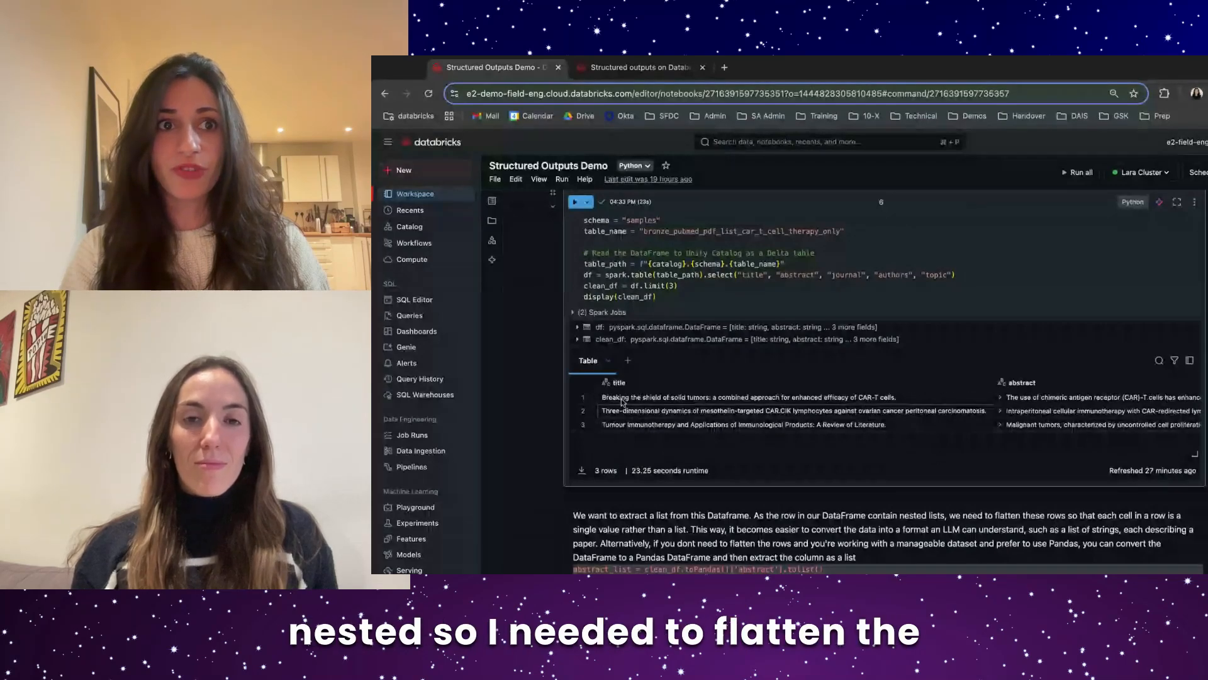
{"action": "scroll", "scroll_direction": "down", "scroll_amount": 3}
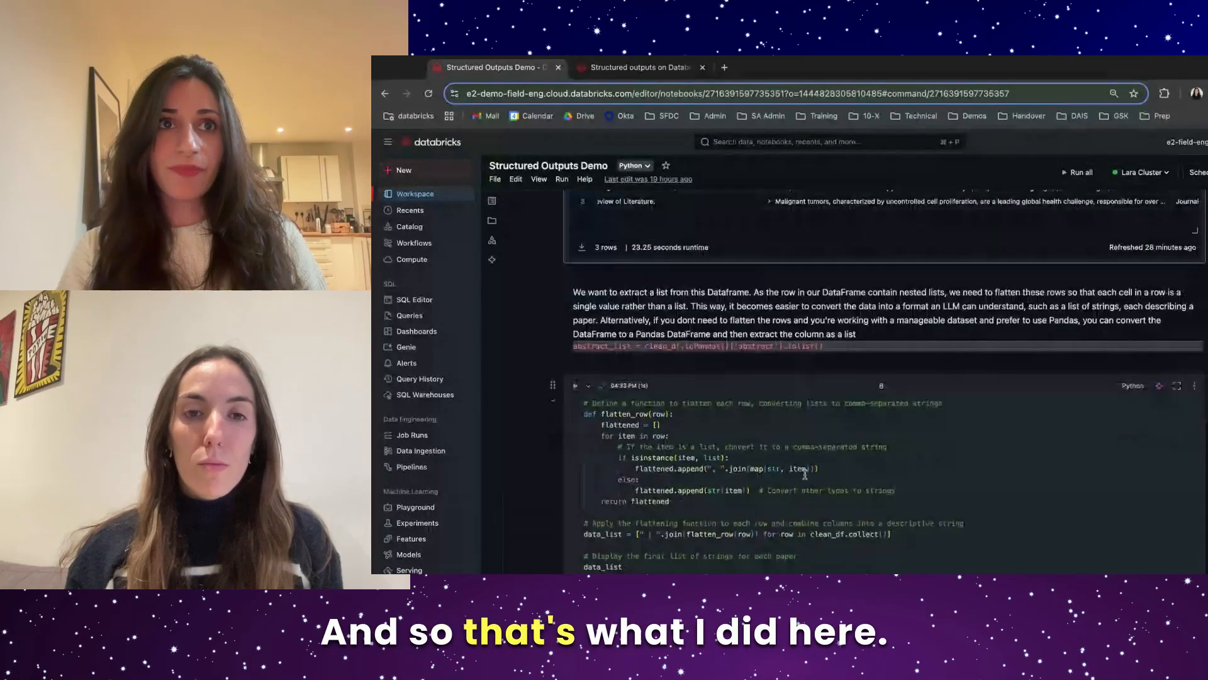
{"action": "scroll", "scroll_direction": "down", "scroll_amount": 3}
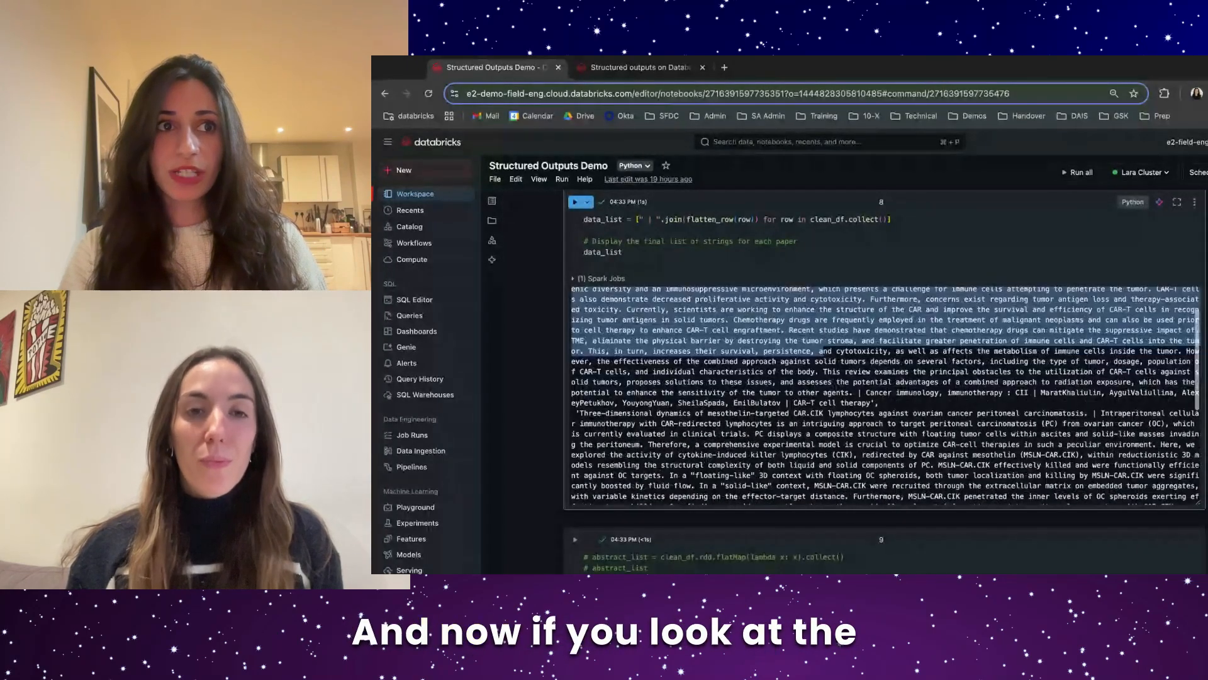
Scroll to cell 10's Completions trace showing the first paper's authors, keywords and title JSON.
{"action": "scroll", "scroll_direction": "down", "scroll_amount": 3}
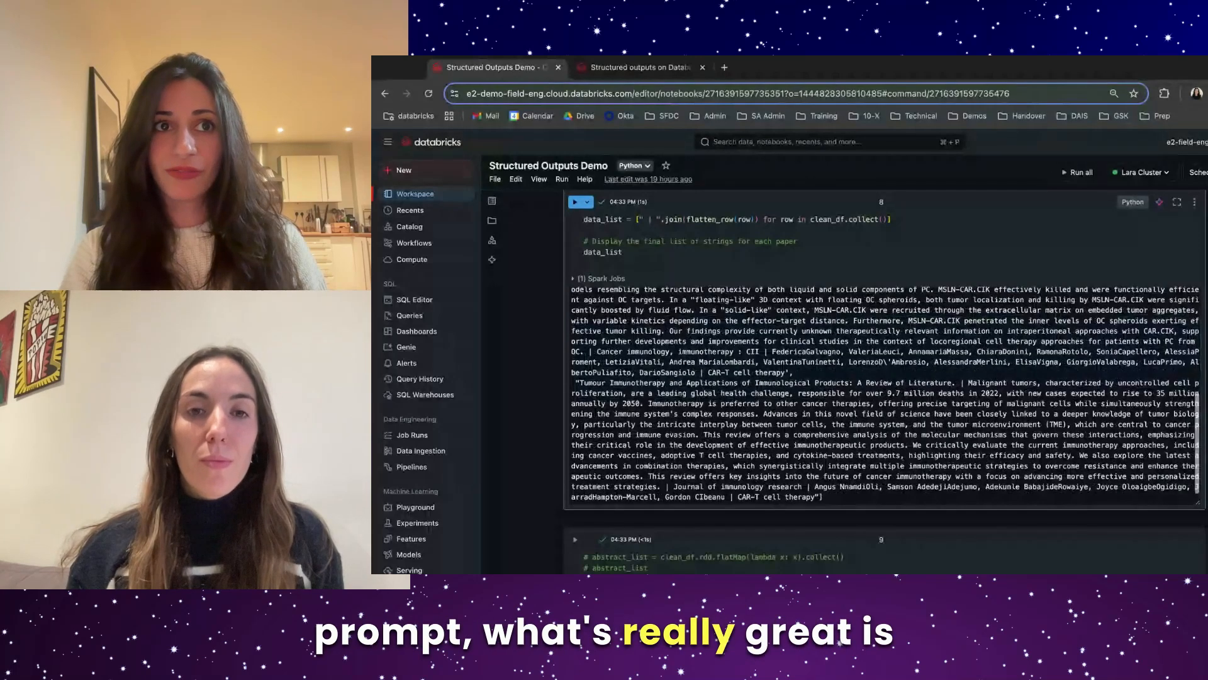
{"action": "scroll", "scroll_direction": "down", "scroll_amount": 3}
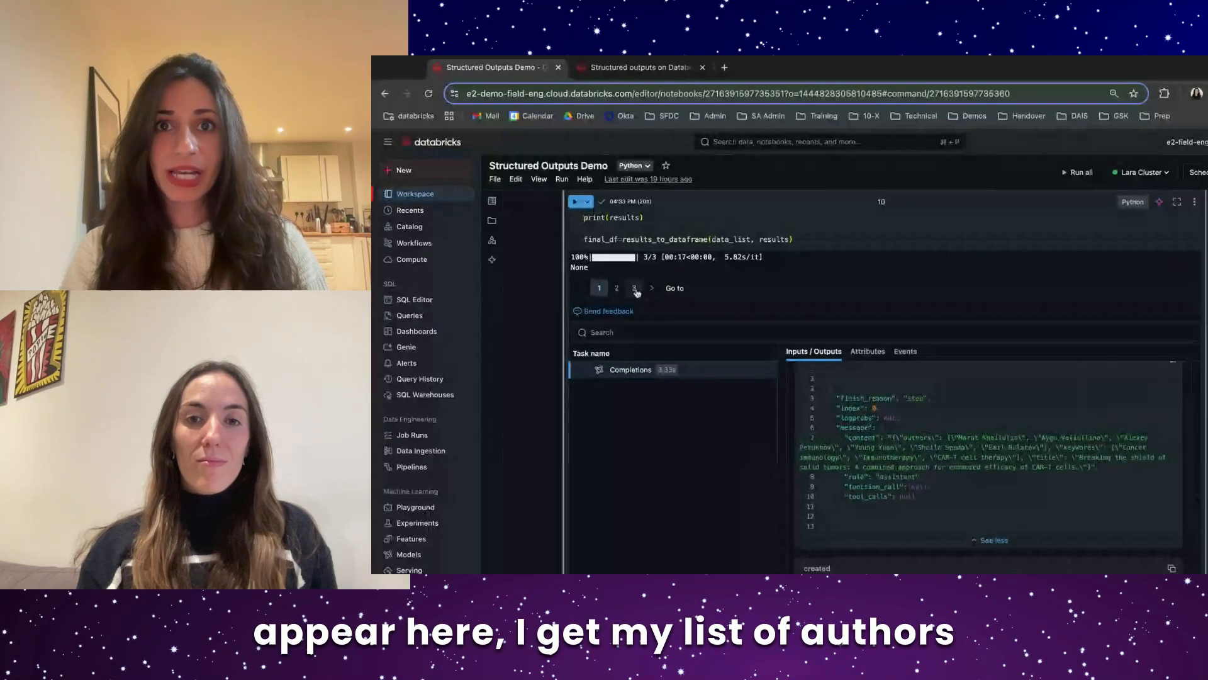
Page through cell 10's traces to the second and third papers' extracted authors, keywords and title JSON.
{"action": "left_click", "coordinate": [600, 287]}
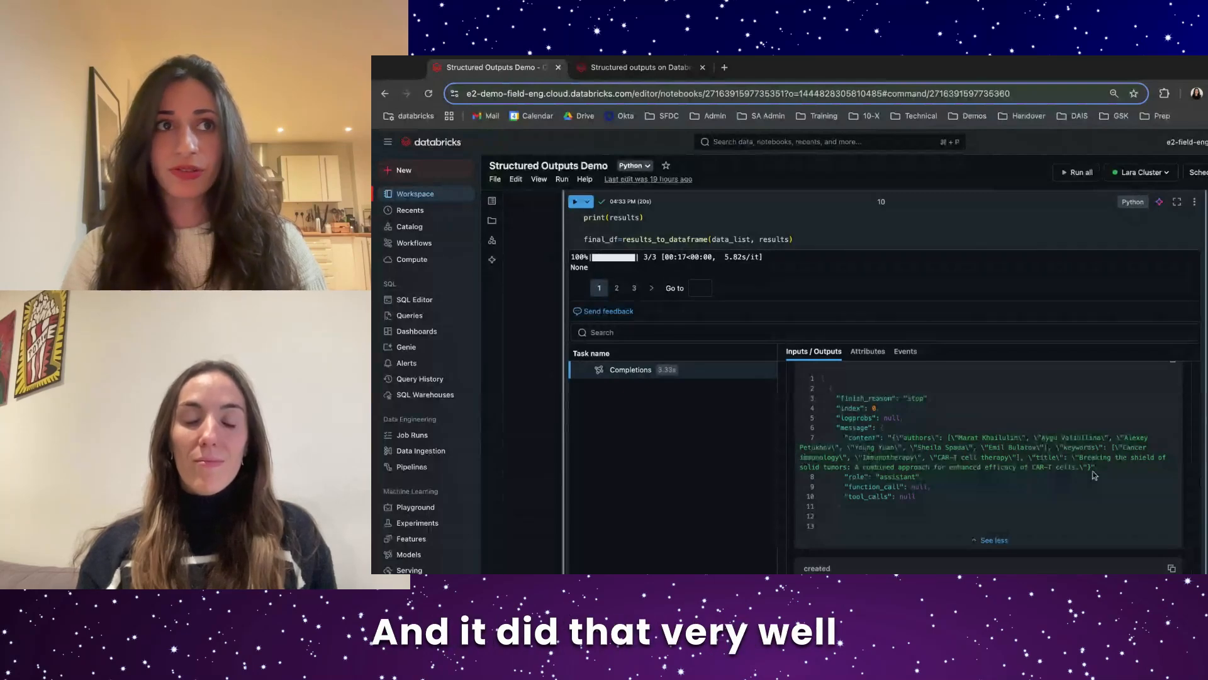
{"action": "left_click", "coordinate": [617, 287]}
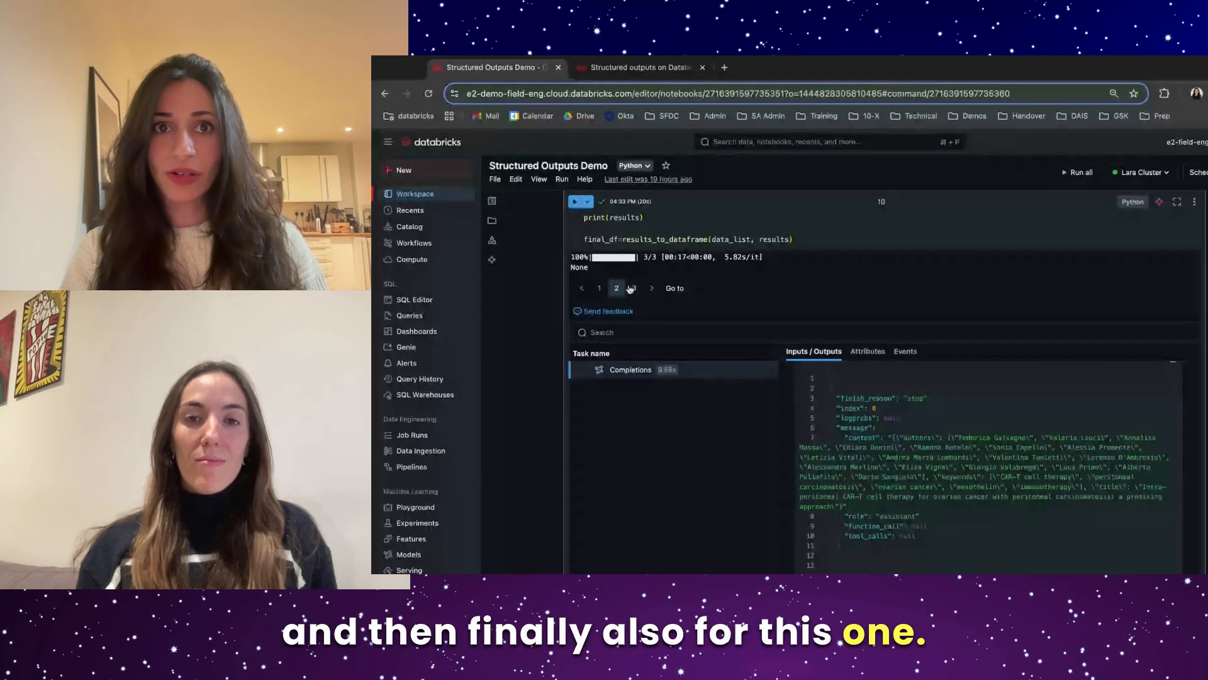
{"action": "left_click", "coordinate": [650, 287]}
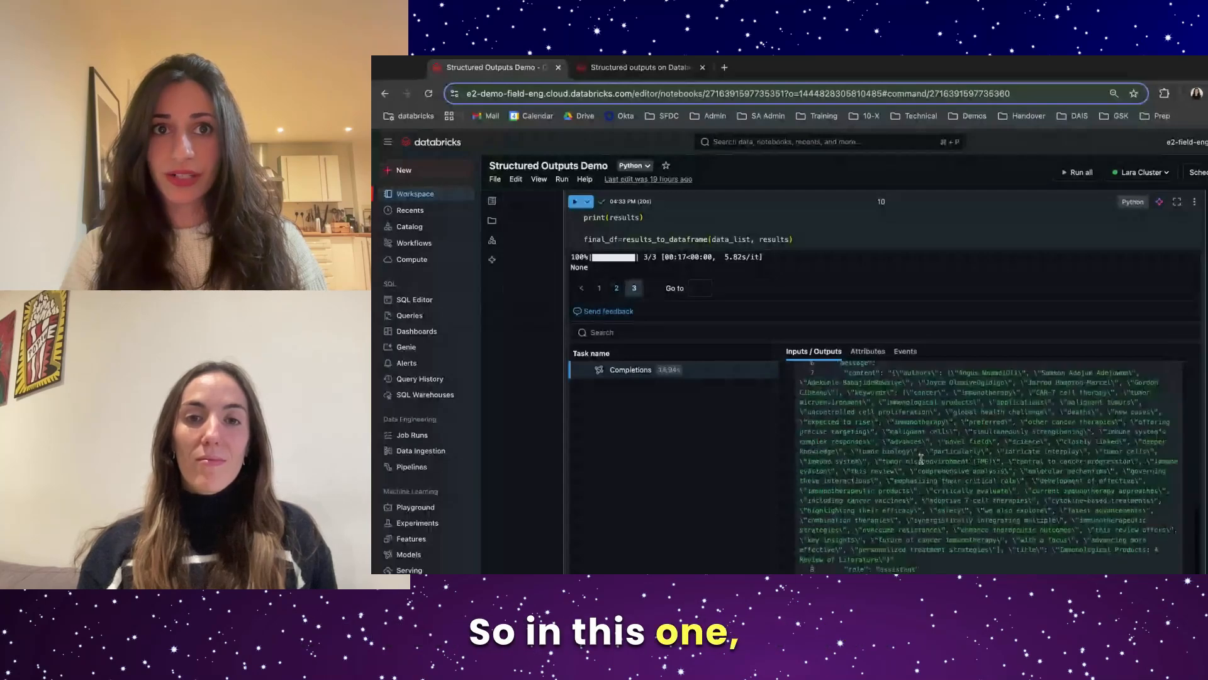